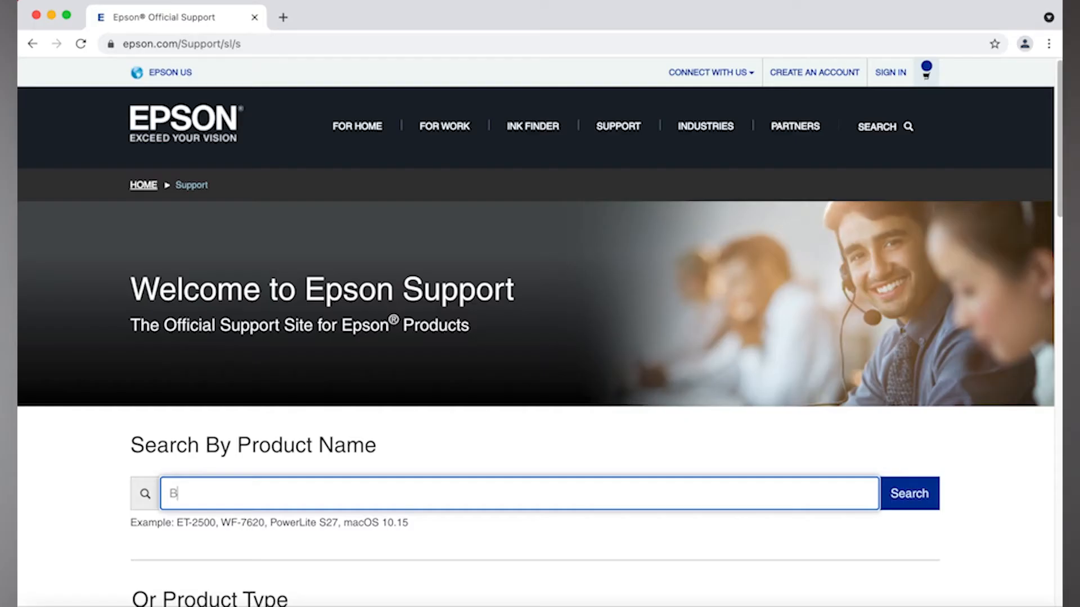
Search the product name and open the Epson BrightLink 1485Fi support page.
text(rightLink 1485)
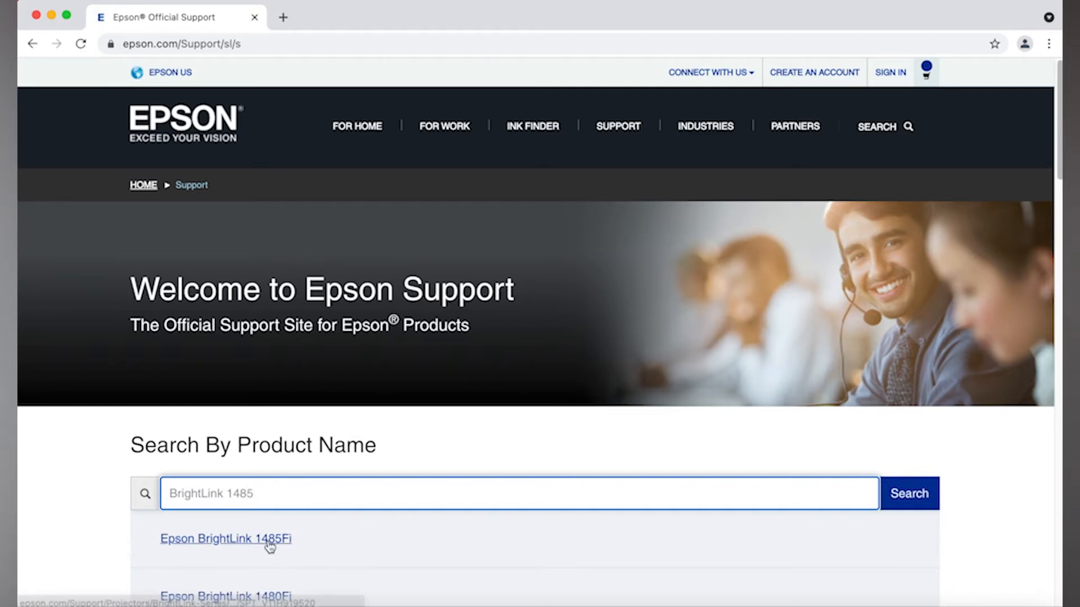
click(225, 538)
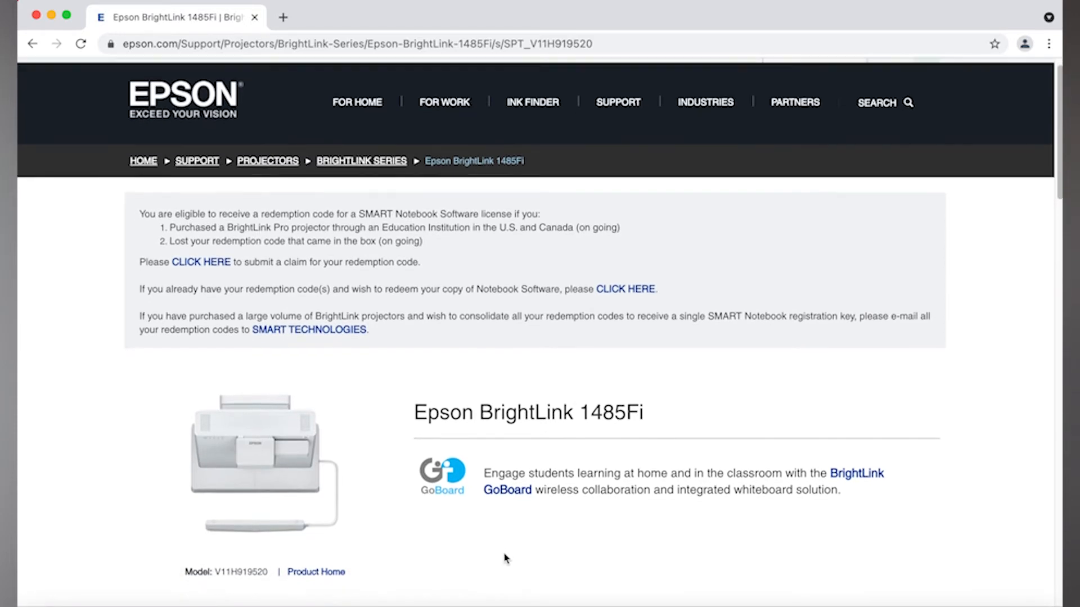
Expand the Utilities downloads to reveal Easy Interactive Tools v5.02 details and macOS installation steps.
scroll(down, 3)
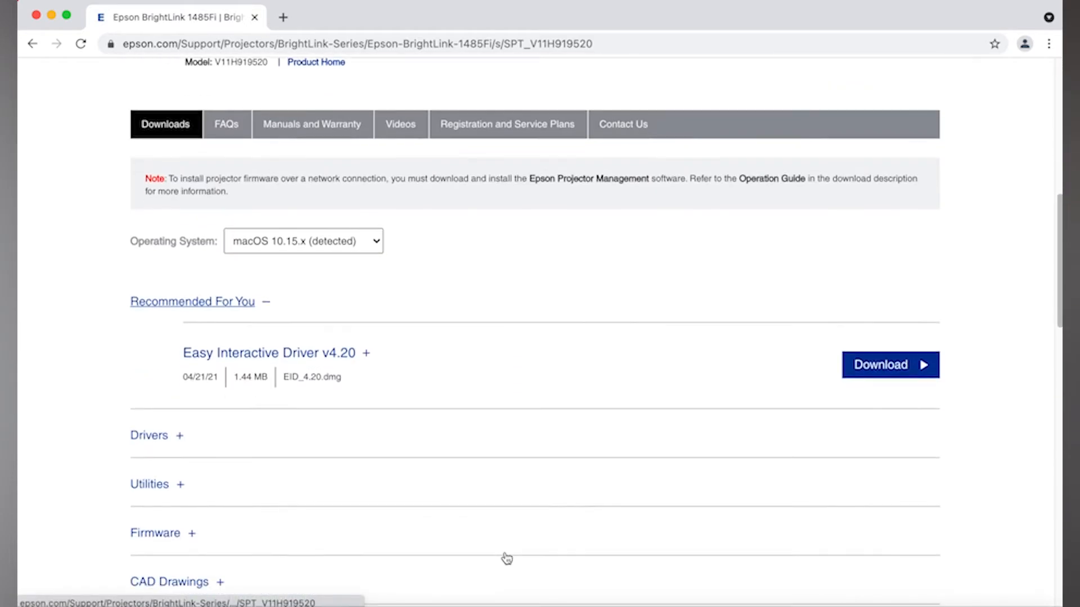
scroll(down, 3)
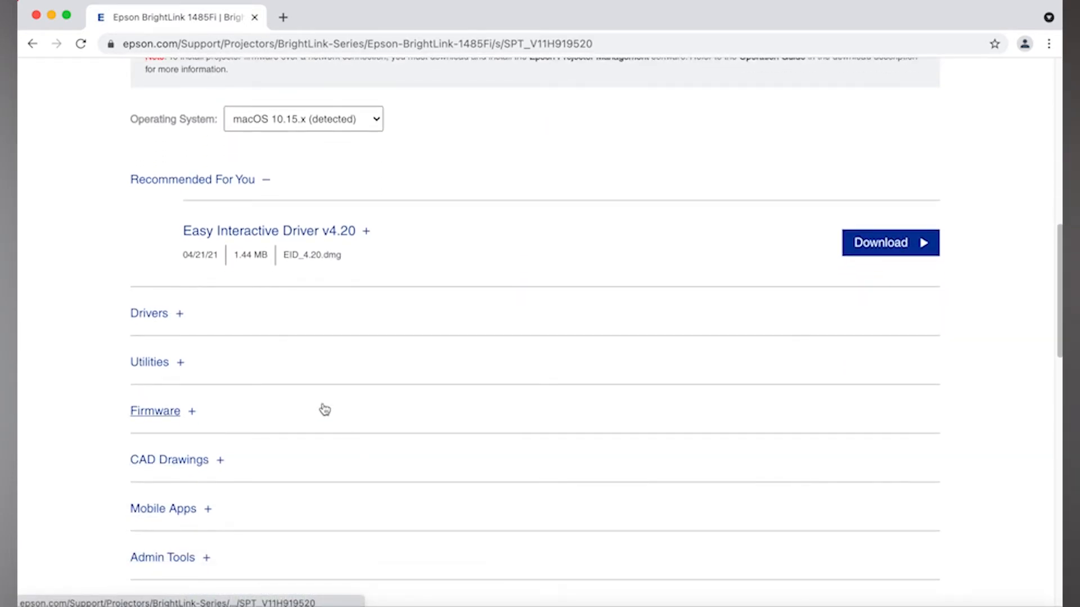
click(150, 361)
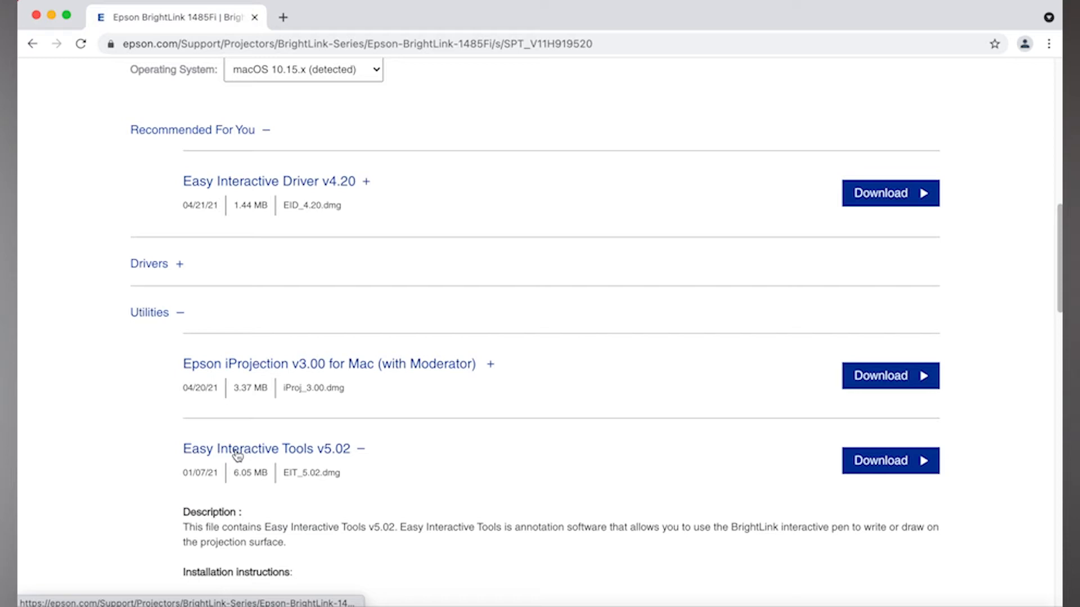
mouse_move(362, 489)
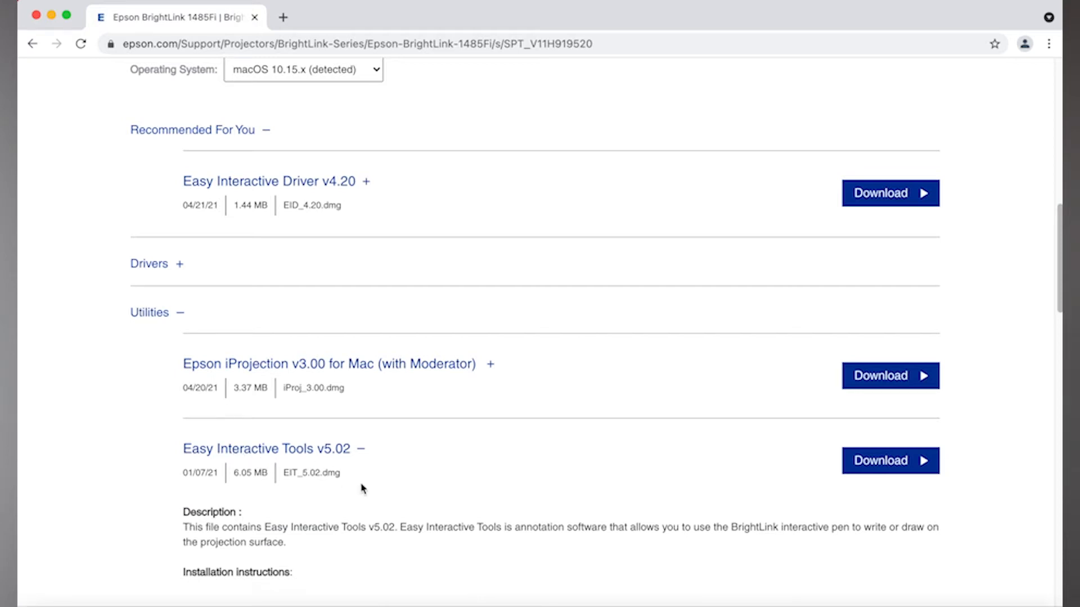
scroll(down, 3)
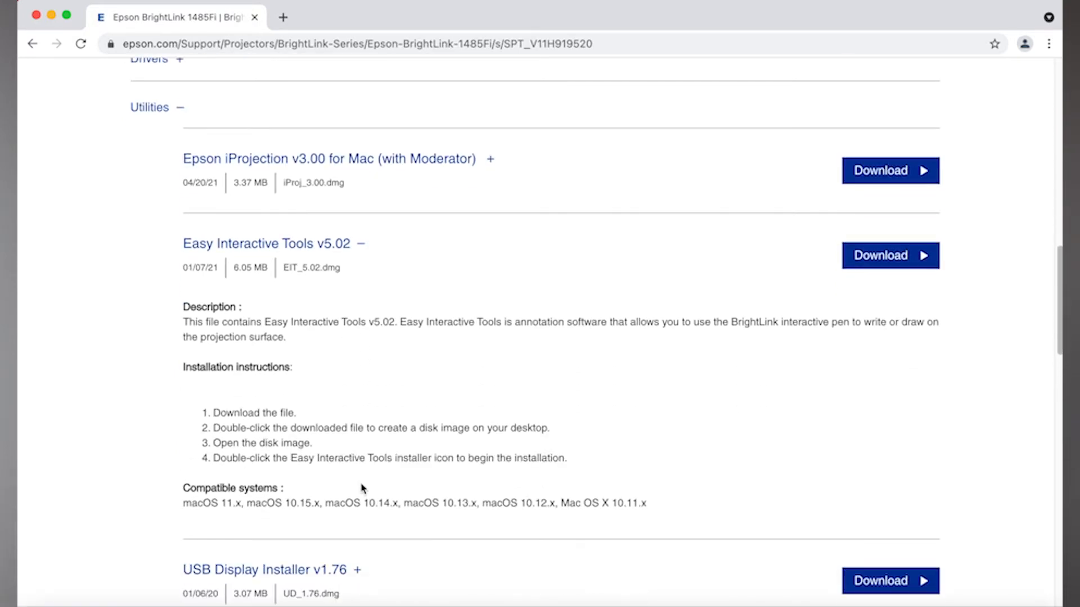
mouse_move(867, 278)
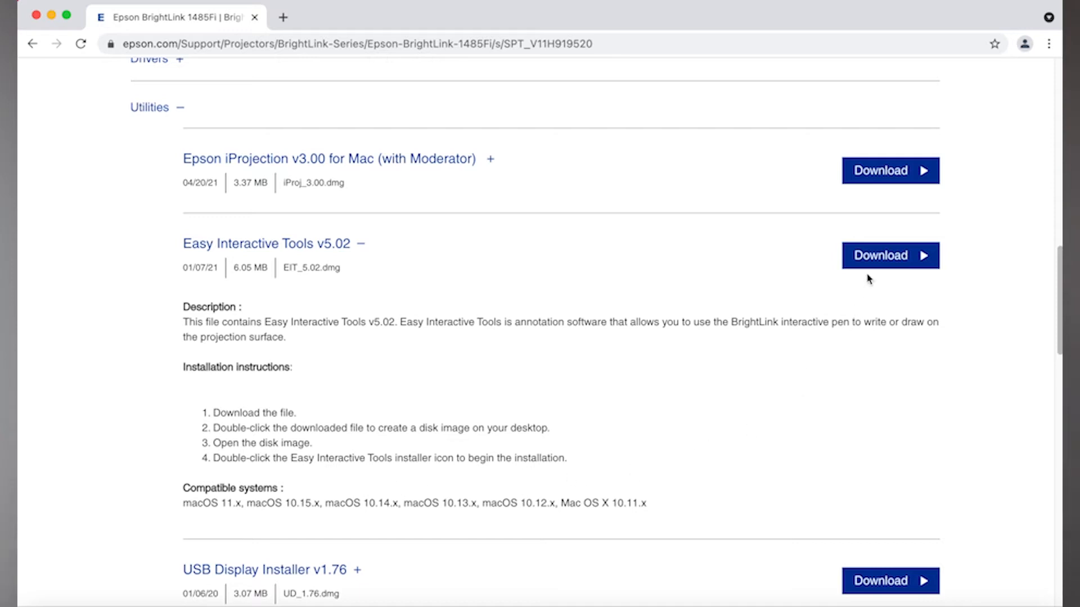
mouse_move(889, 254)
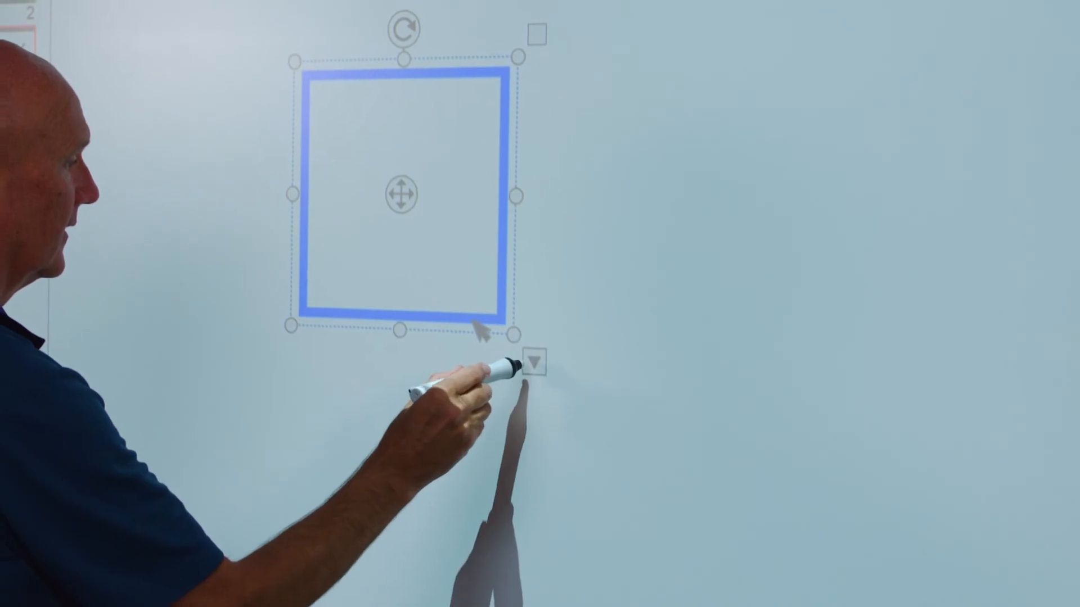
Open the Easy Interactive Tools PDF guide at its 'Starting Easy Interactive Tools' page.
click(533, 361)
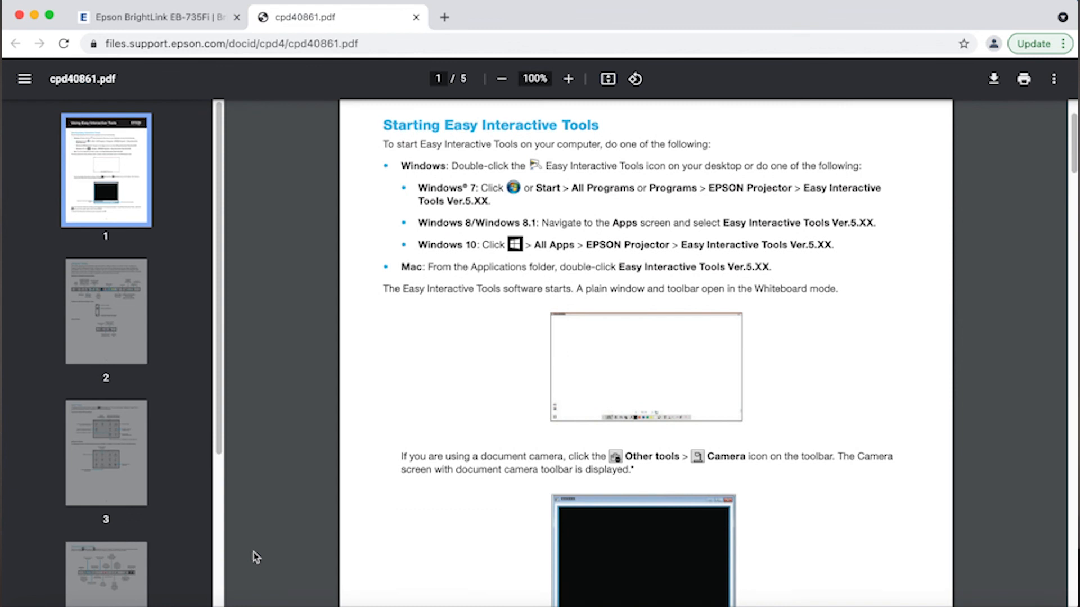
Scroll the cpd40861.pdf quick guide to page 2, 'Using the Toolbar'.
scroll(down, 3)
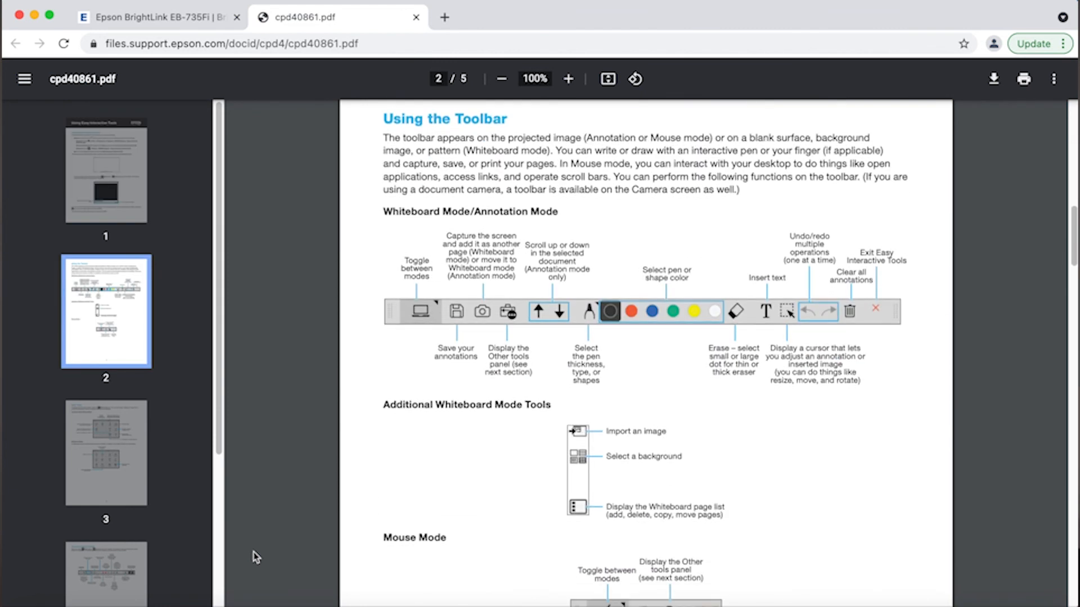
scroll(down, 3)
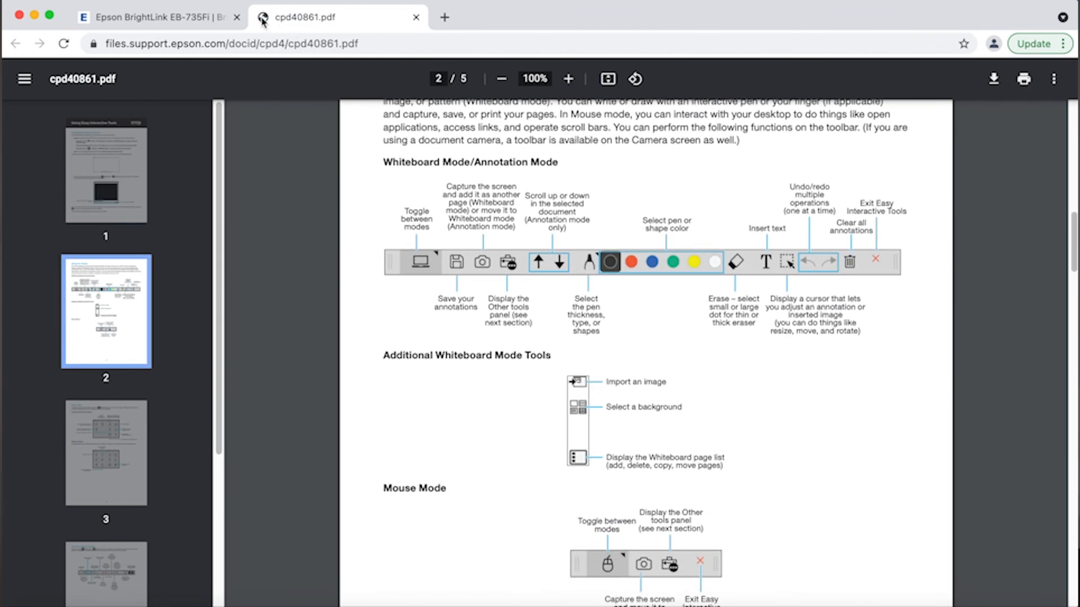
mouse_move(405, 19)
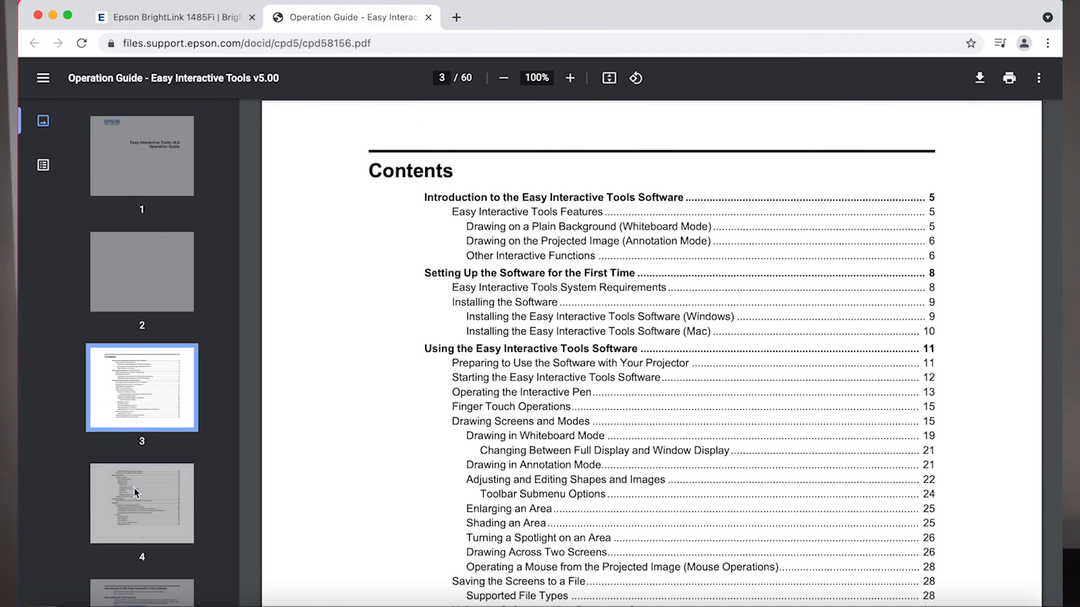
Jump to page 4 of the Operation Guide contents via its sidebar thumbnail.
click(141, 503)
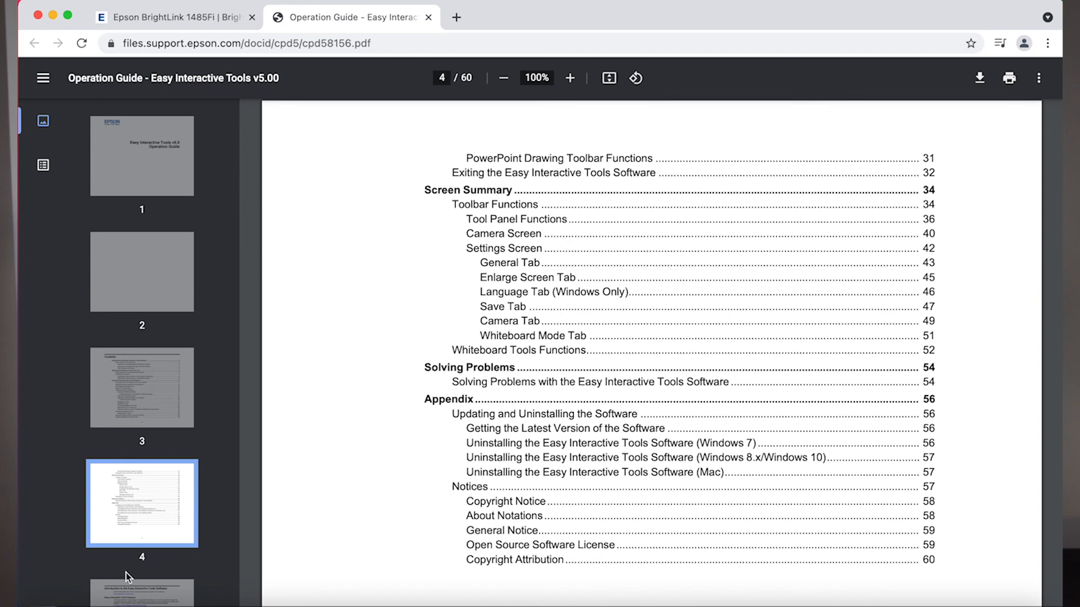